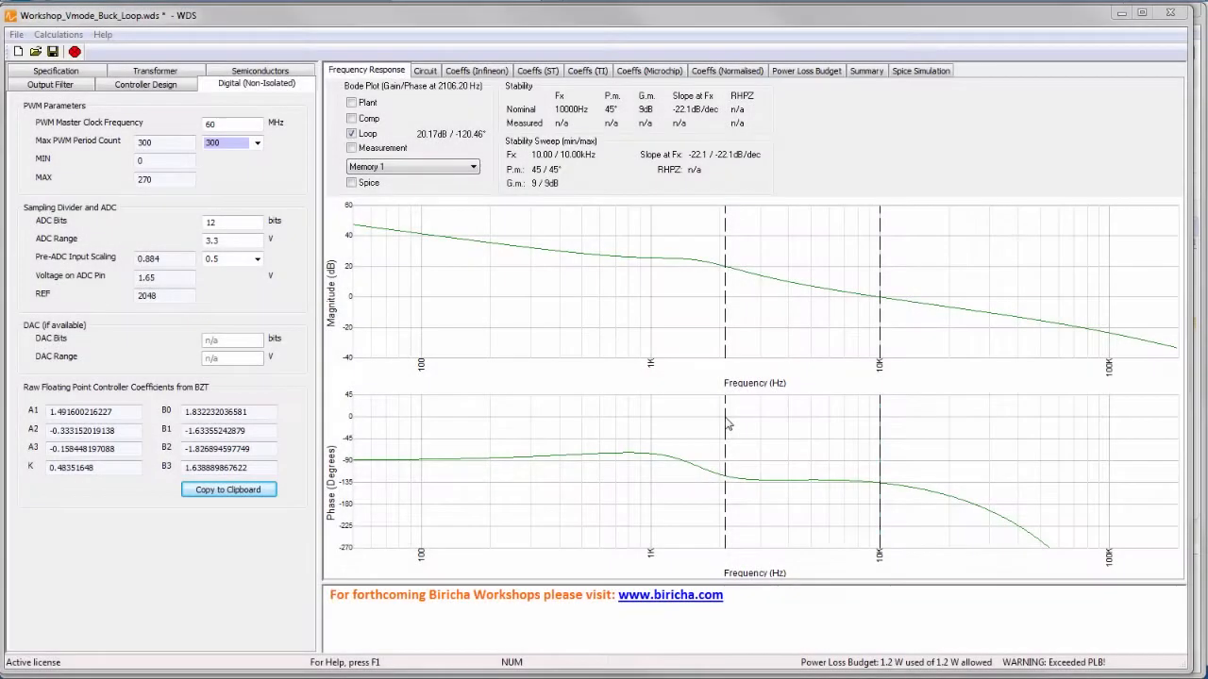
mouse_move(554, 274)
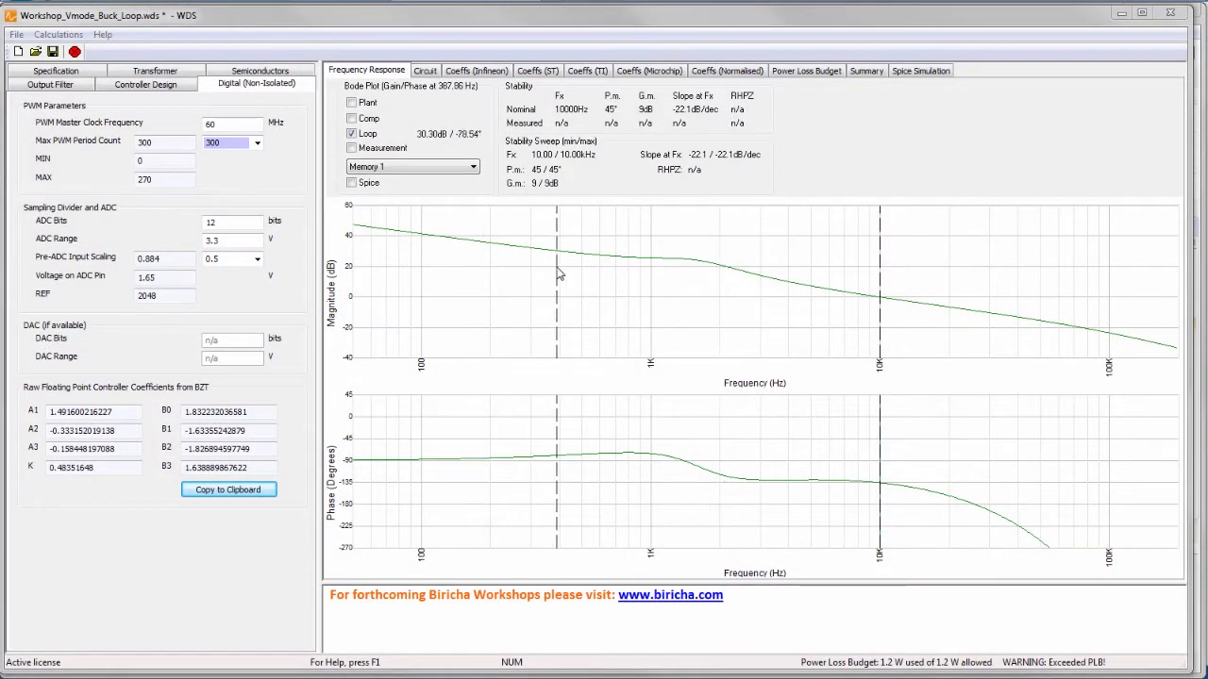
mouse_move(549, 292)
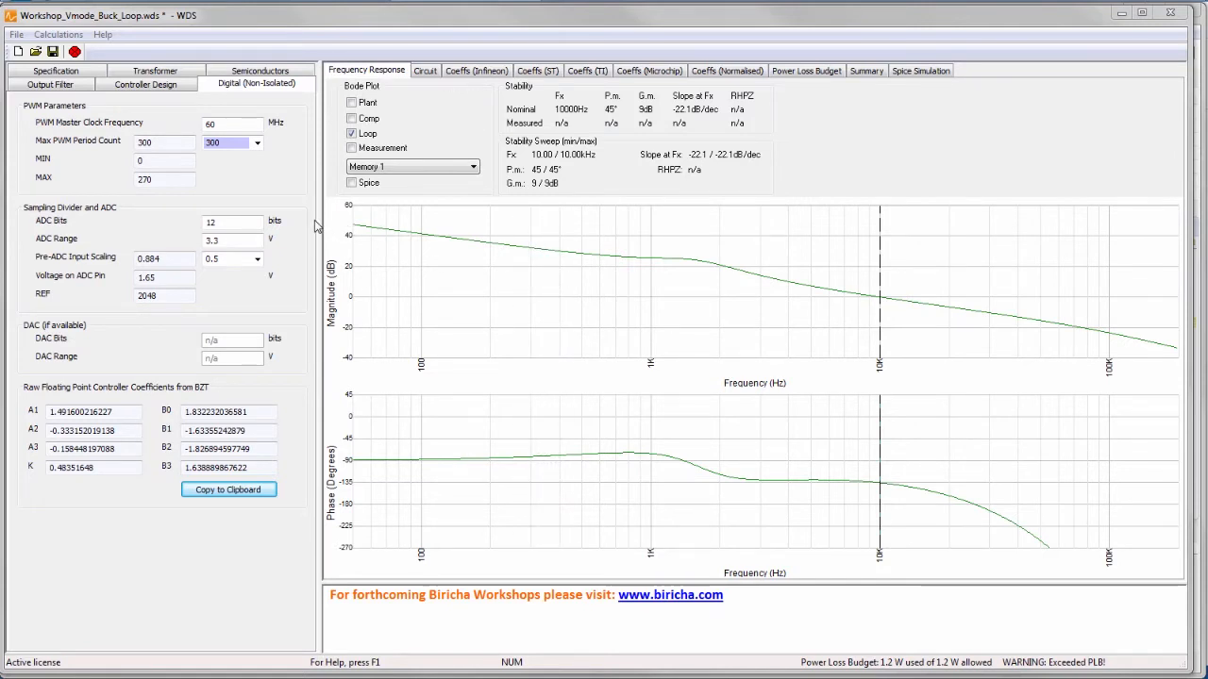
mouse_move(269, 197)
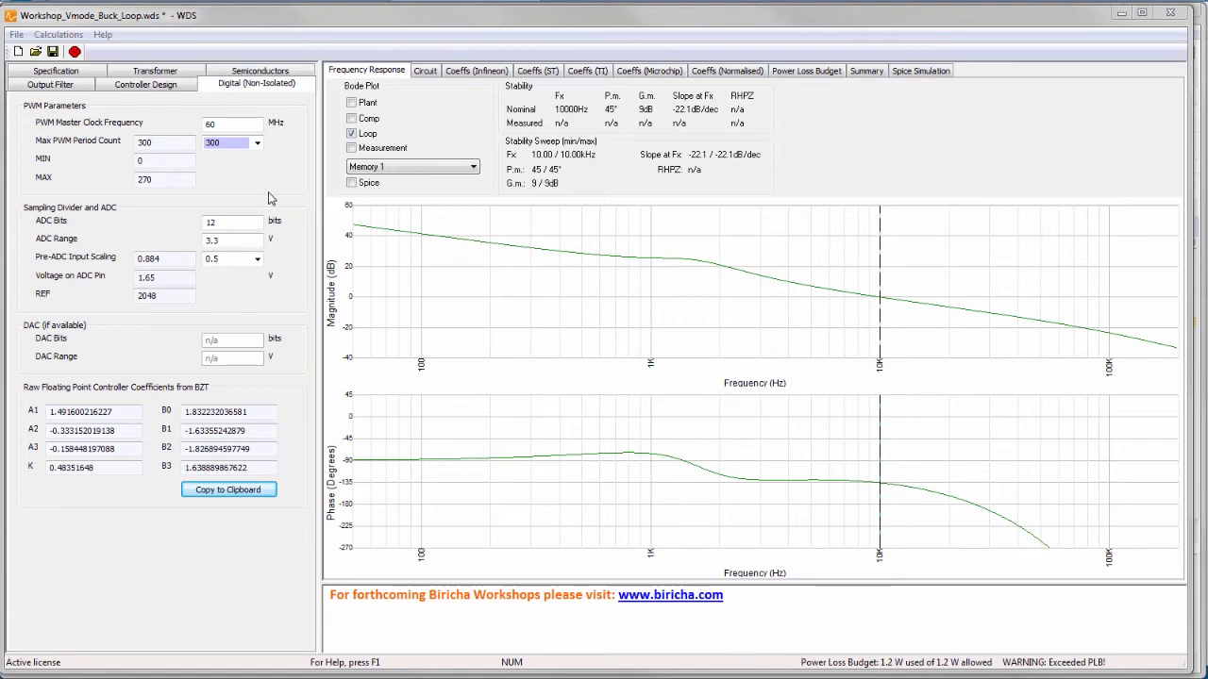
mouse_move(49, 84)
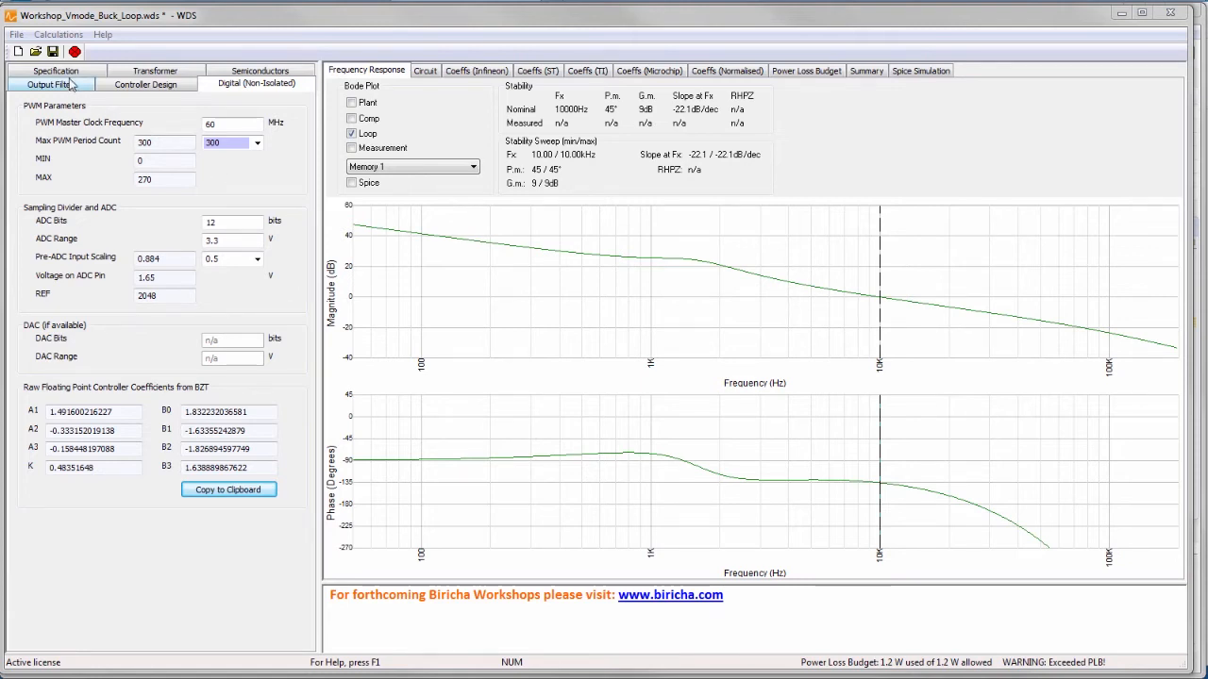
Step: Set Phase Margin under Control Parameters to 50 degrees in the Specification
click(55, 83)
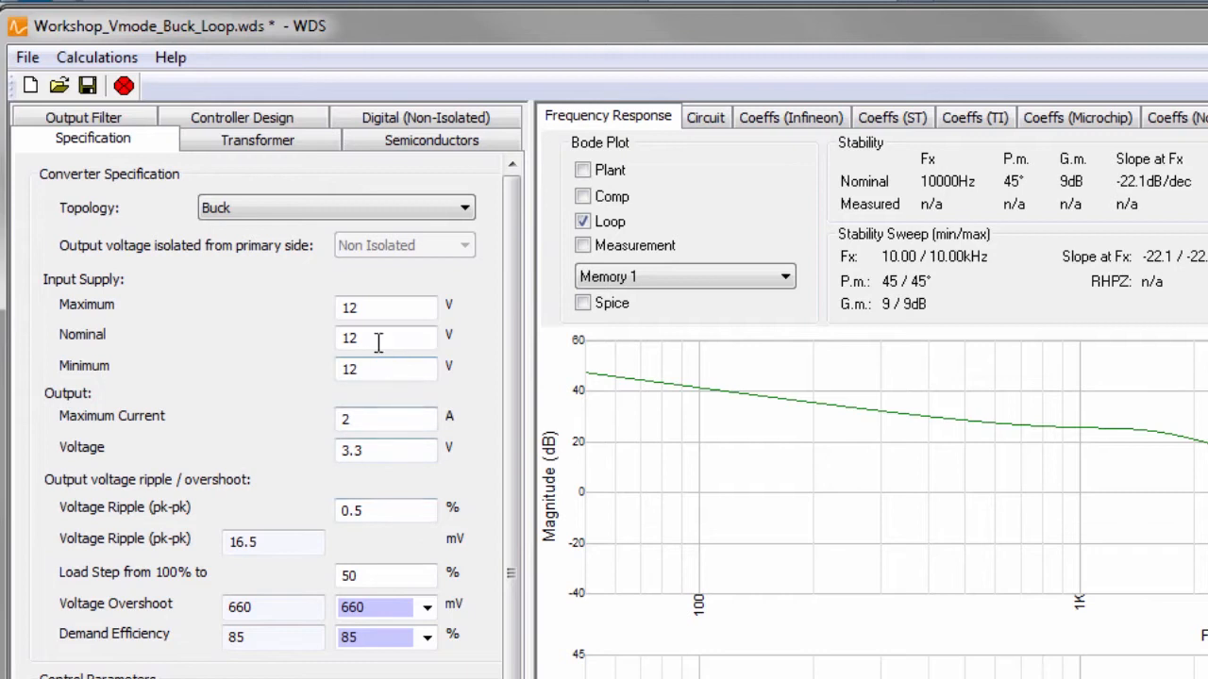
scroll(down, 3)
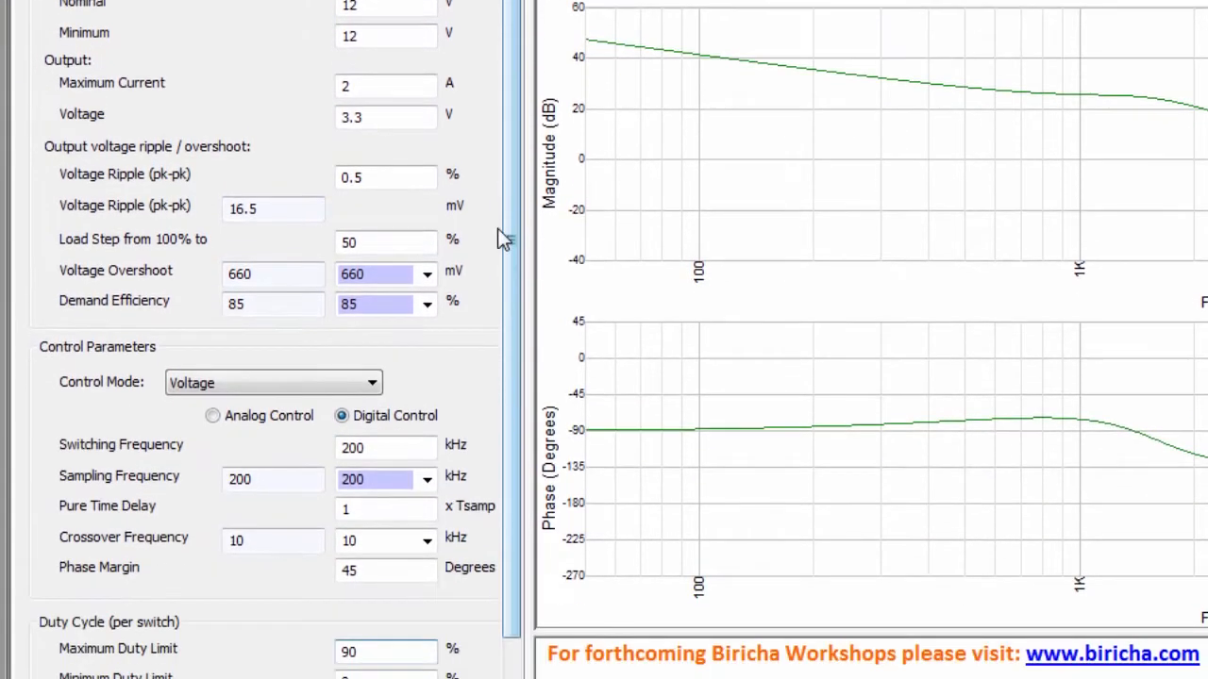
scroll(down, 3)
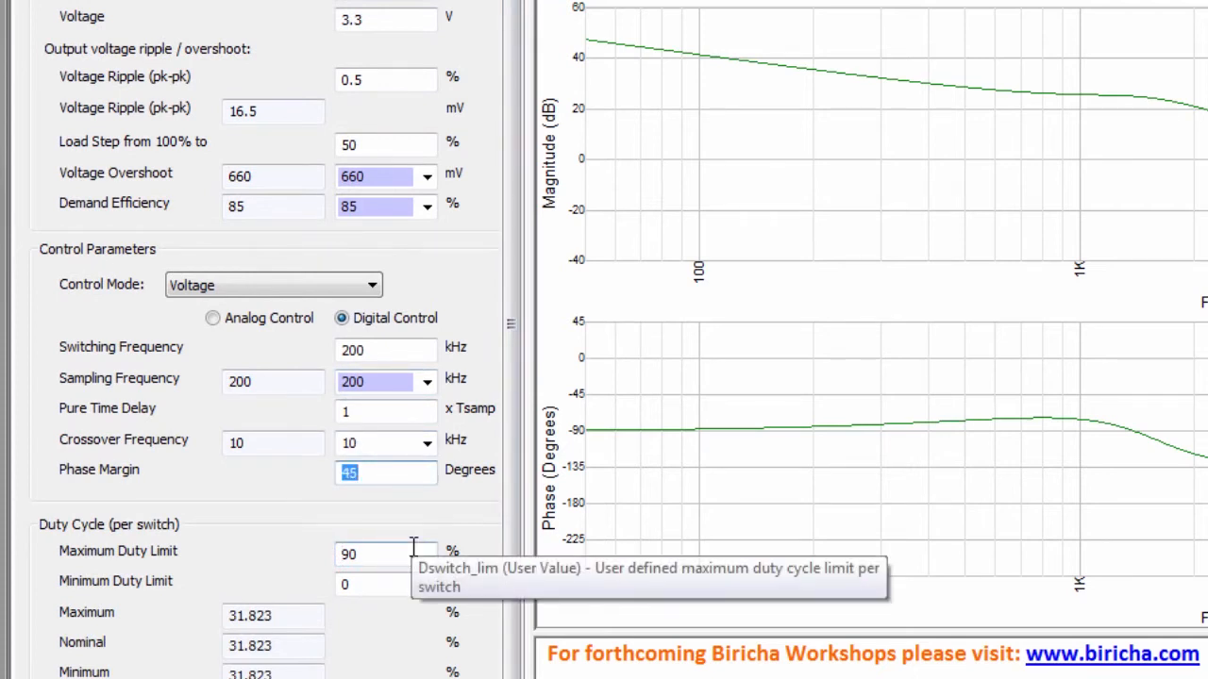
text(50)
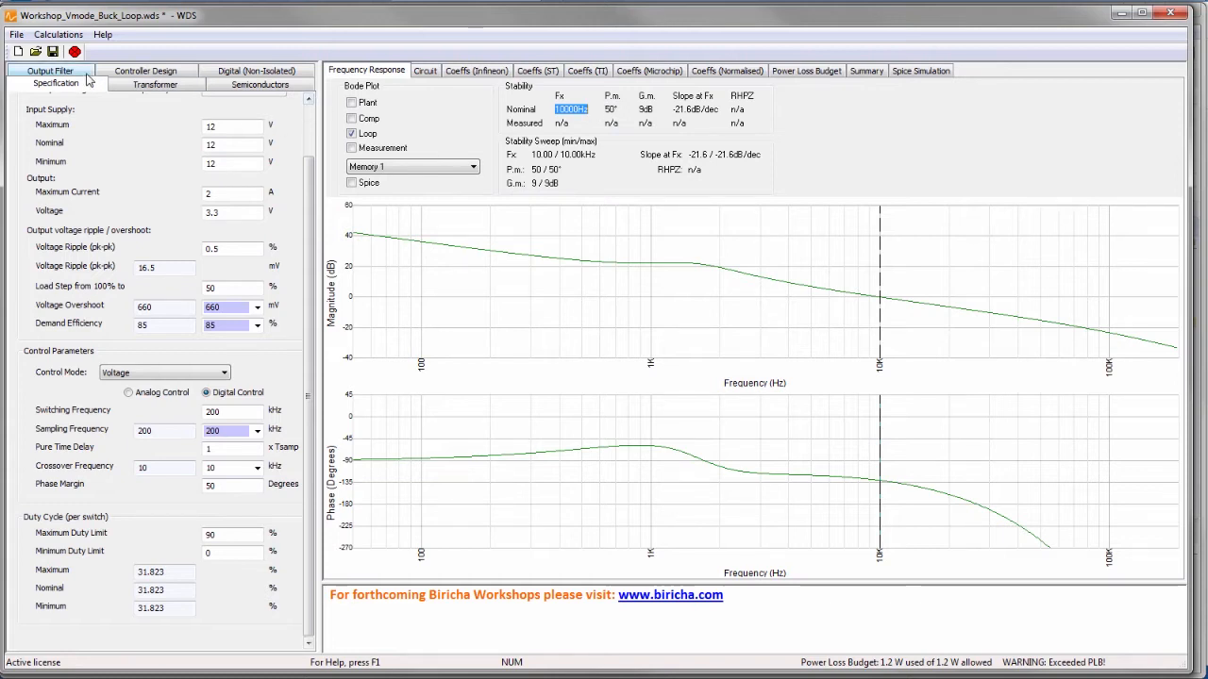
mouse_move(154, 84)
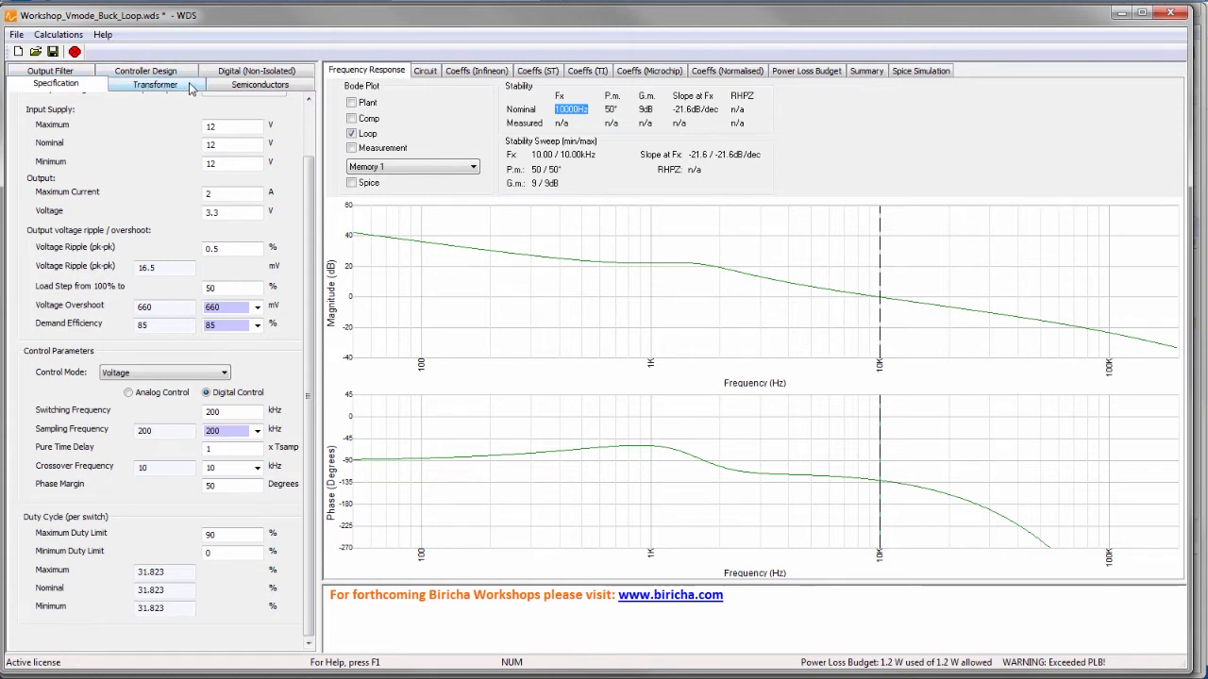
Step: View the 50° design's raw floating-point controller coefficients and copy them to the clipboard
click(255, 83)
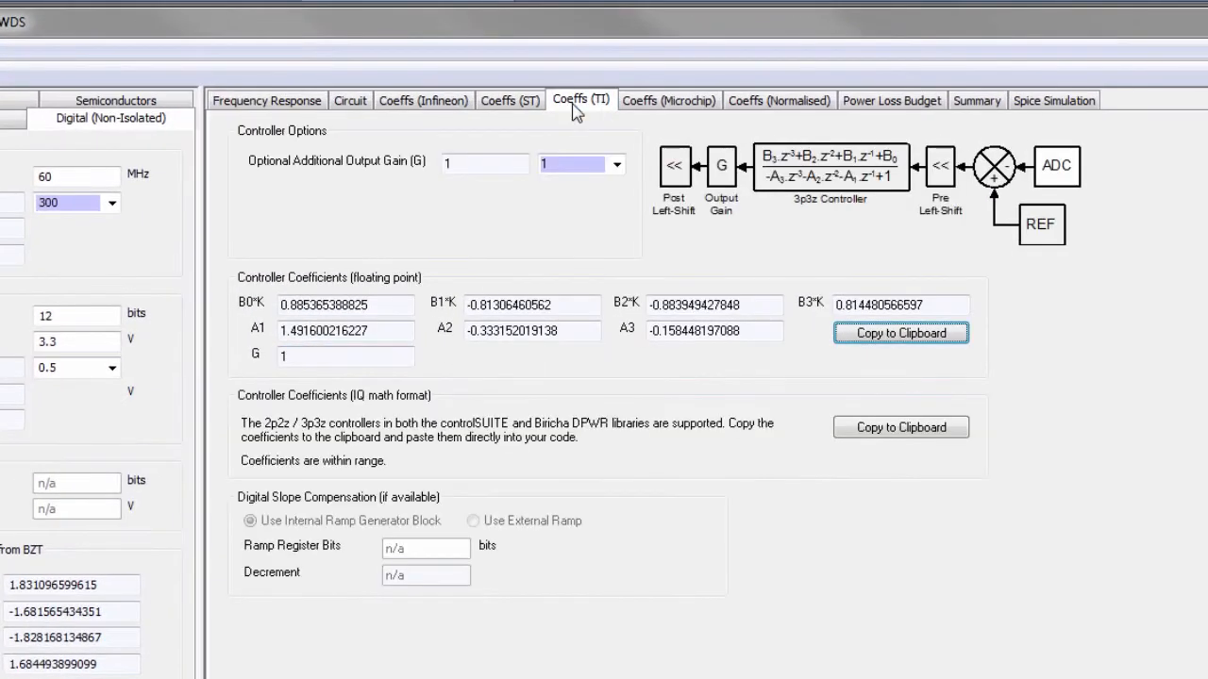
click(423, 100)
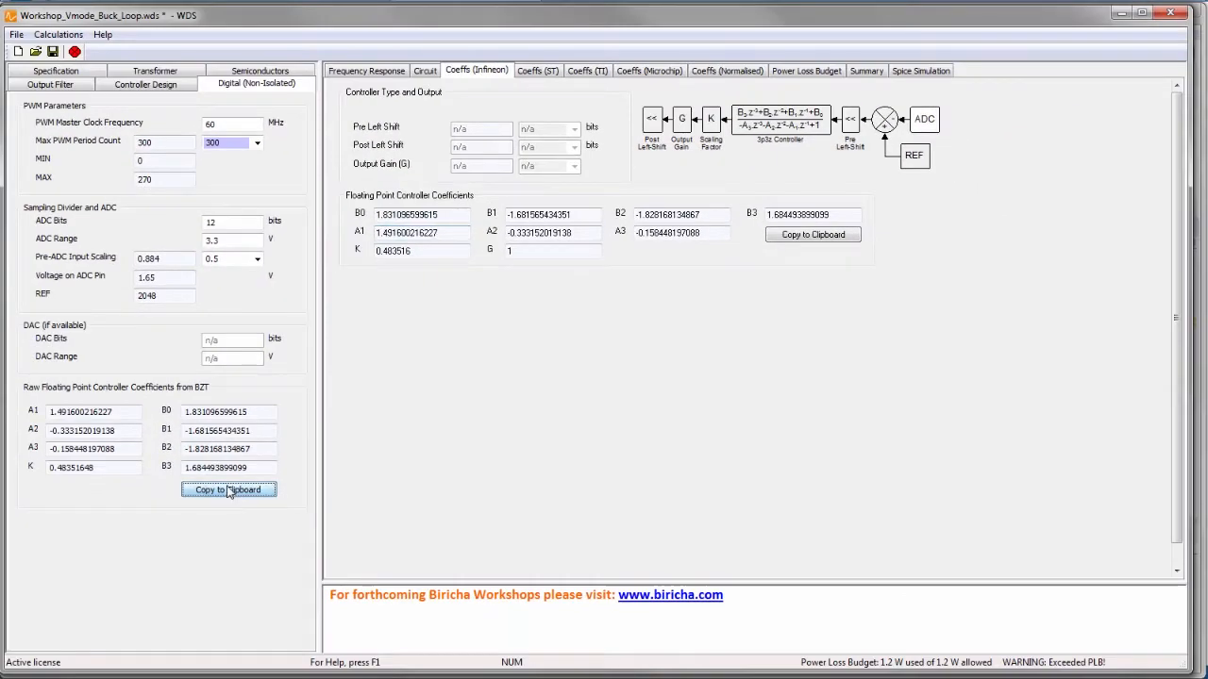
mouse_move(341, 568)
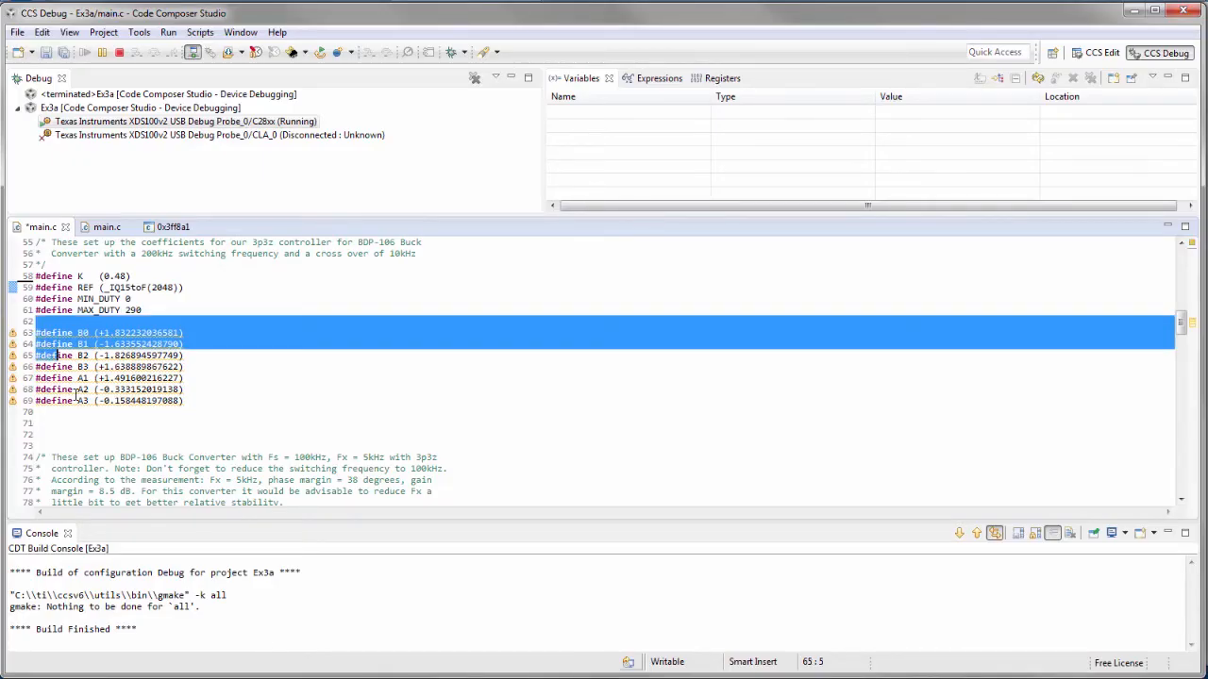
Step: Replace main.c's old B0–A3 defines with the pasted 50° coefficients plus a K define
key(Delete)
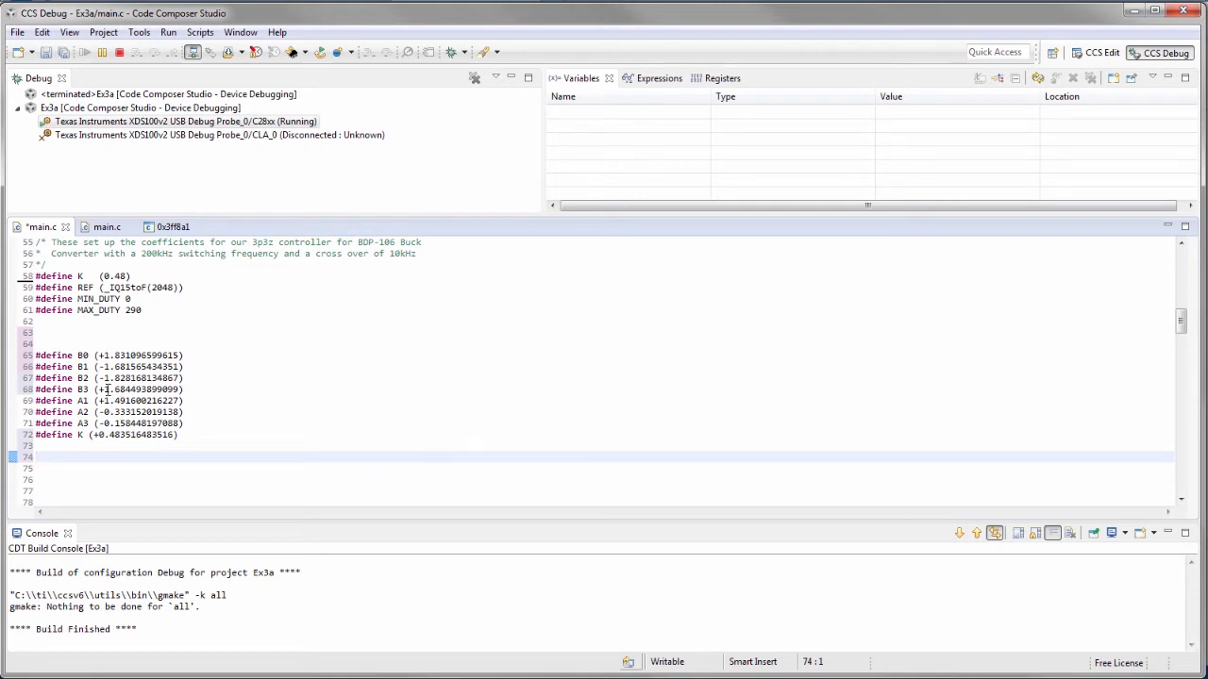
drag(36, 343, 177, 435)
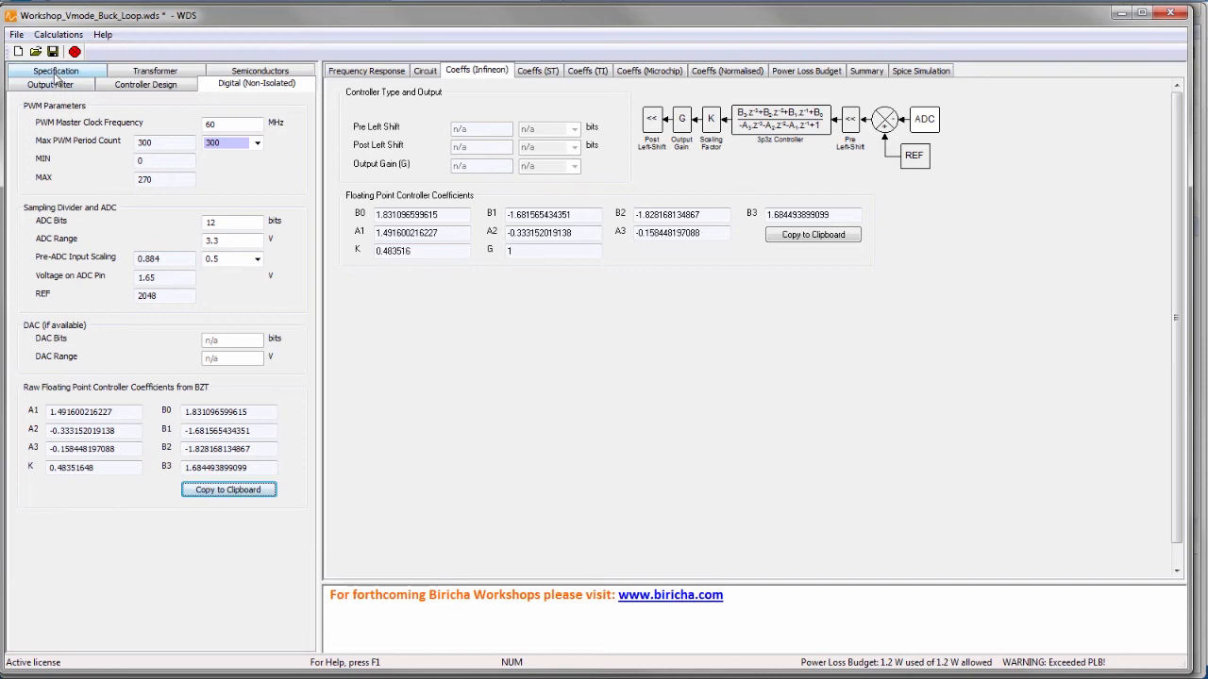
Step: Change Phase Margin to 5 degrees, giving coefficients such as B0 = 1.360524133736
click(56, 83)
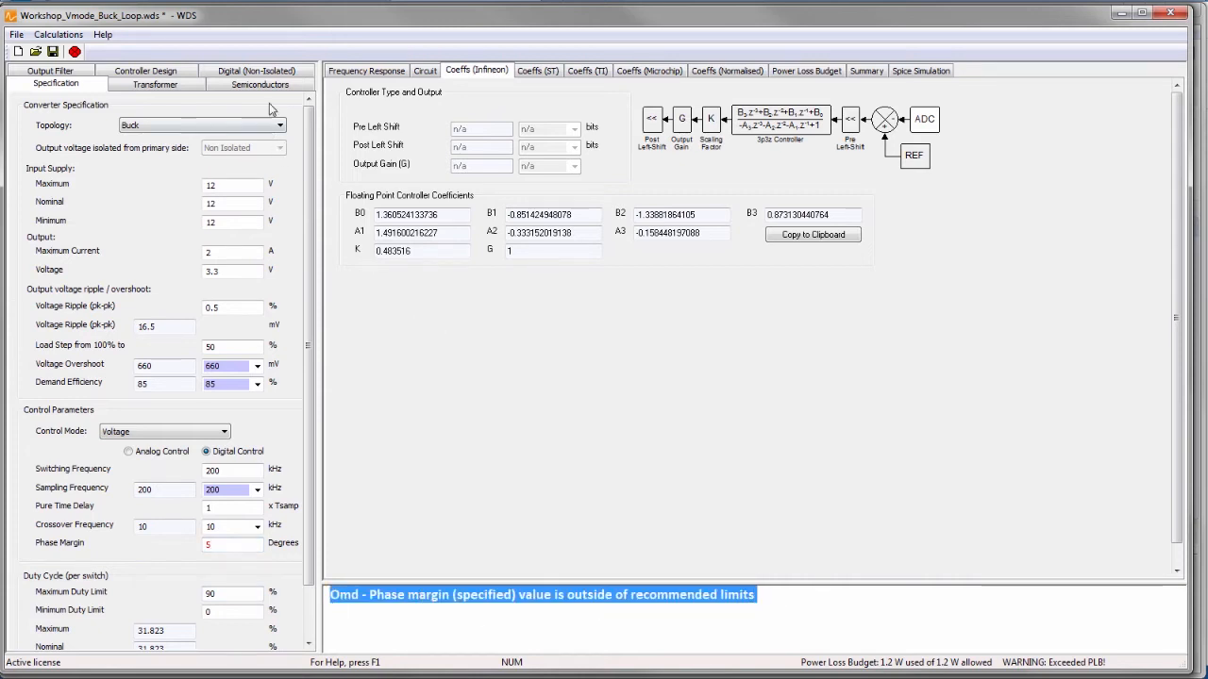
click(256, 83)
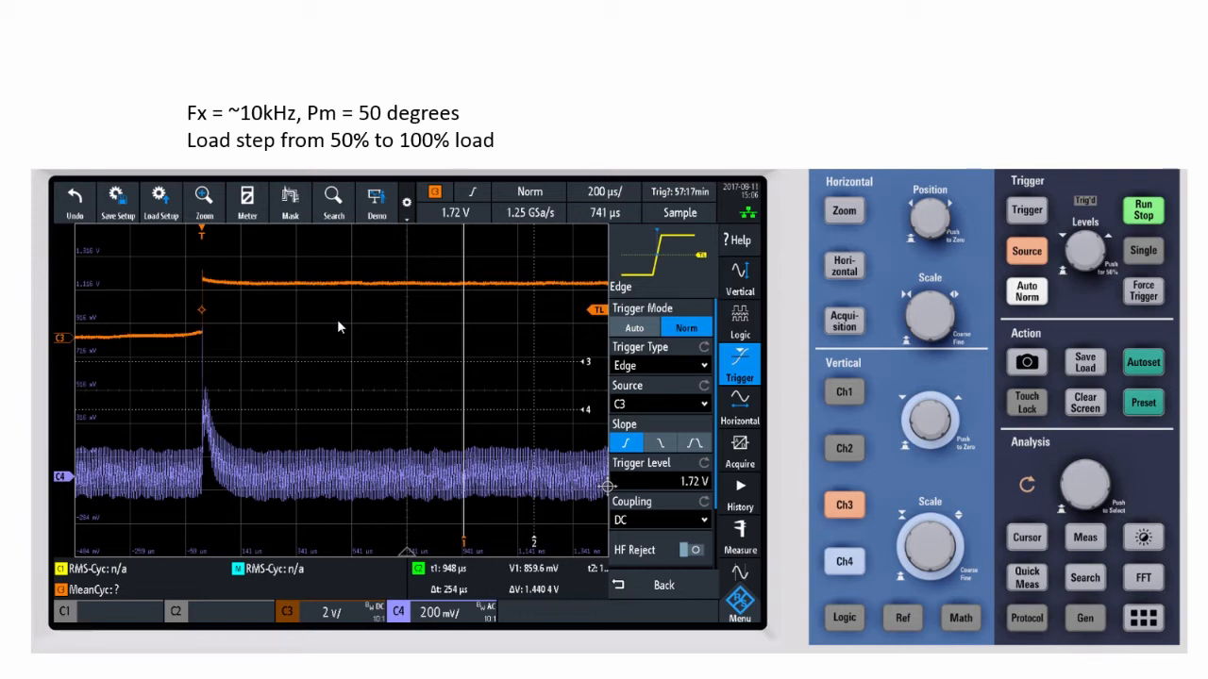
mouse_move(200, 426)
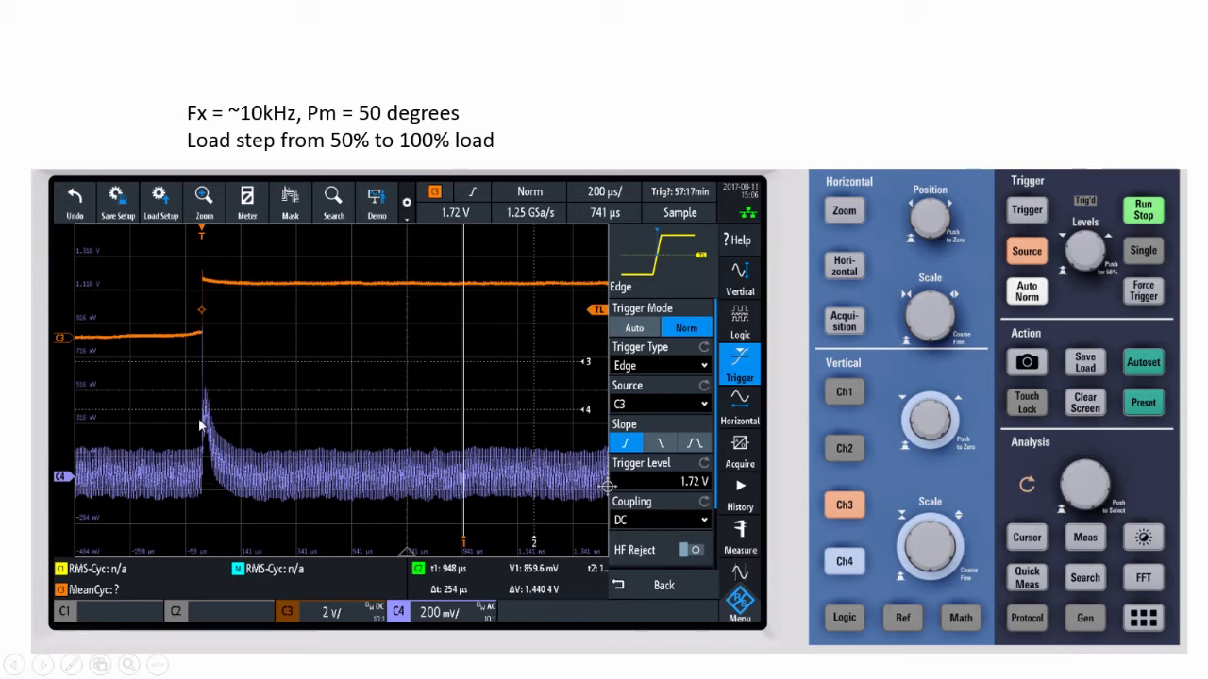
mouse_move(238, 465)
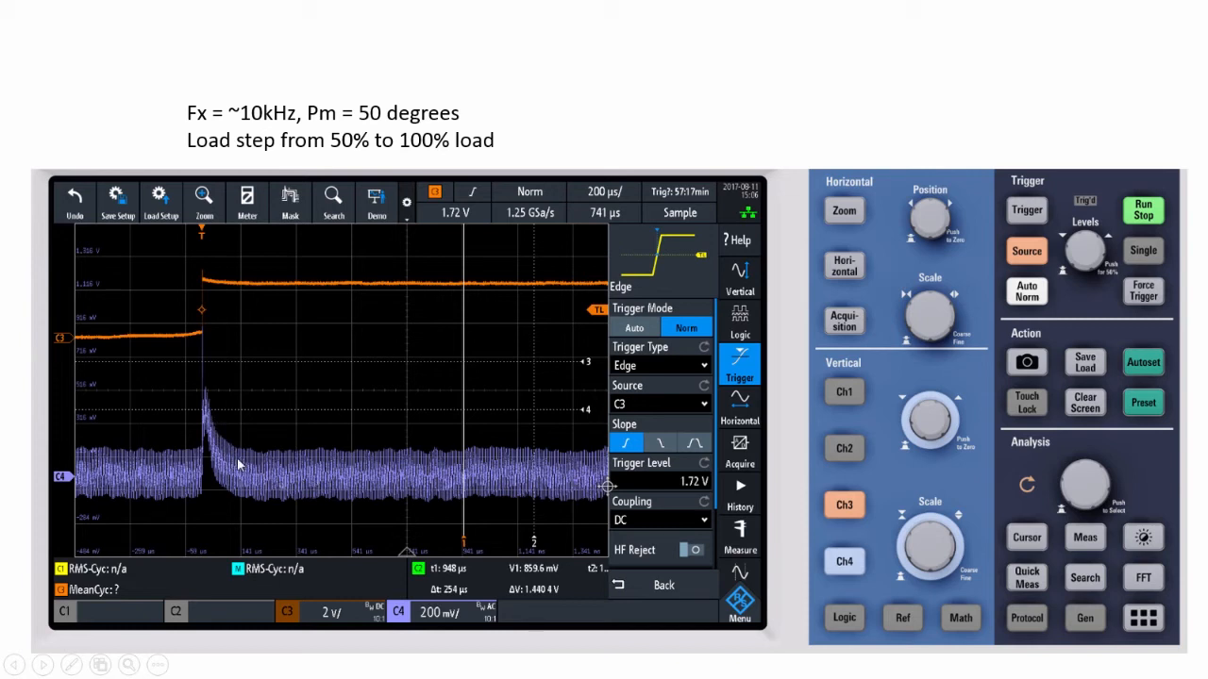
mouse_move(208, 465)
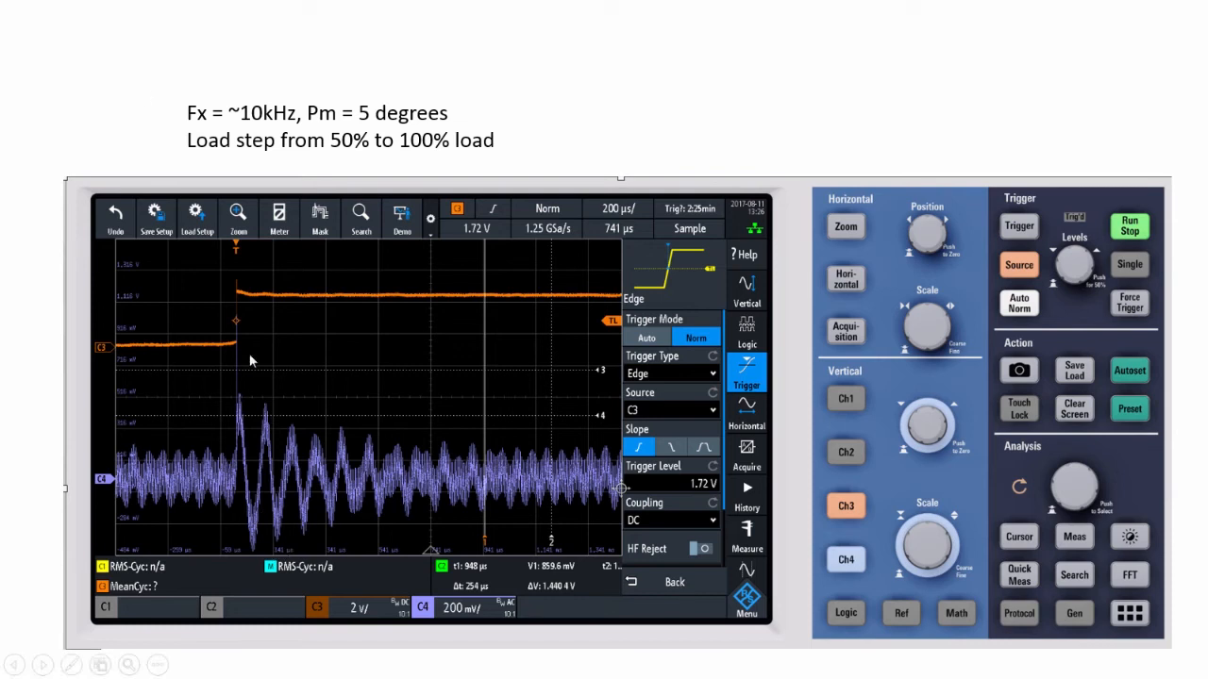
mouse_move(565, 463)
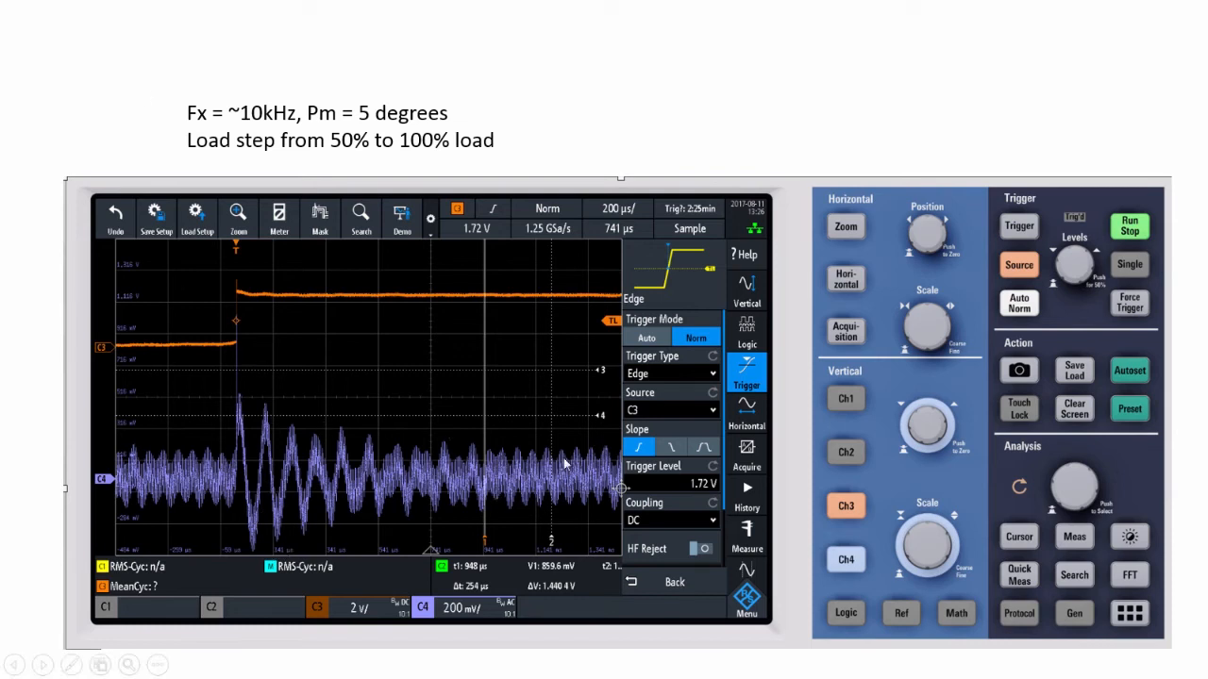
mouse_move(198, 481)
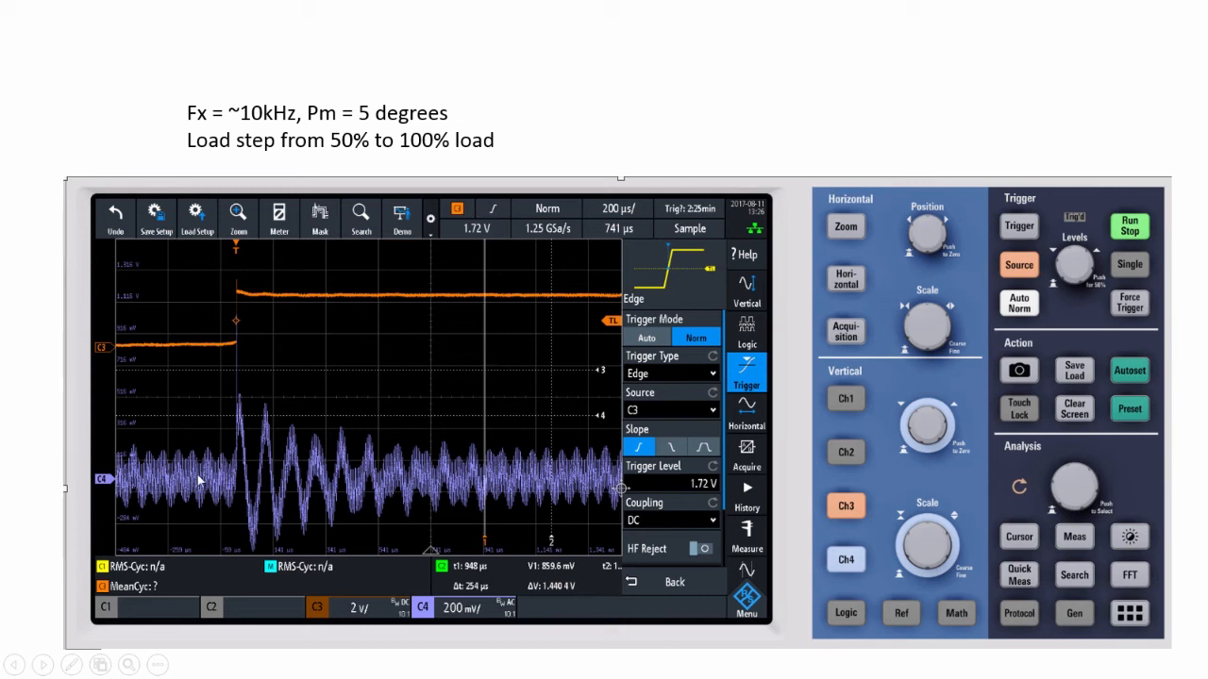
mouse_move(267, 475)
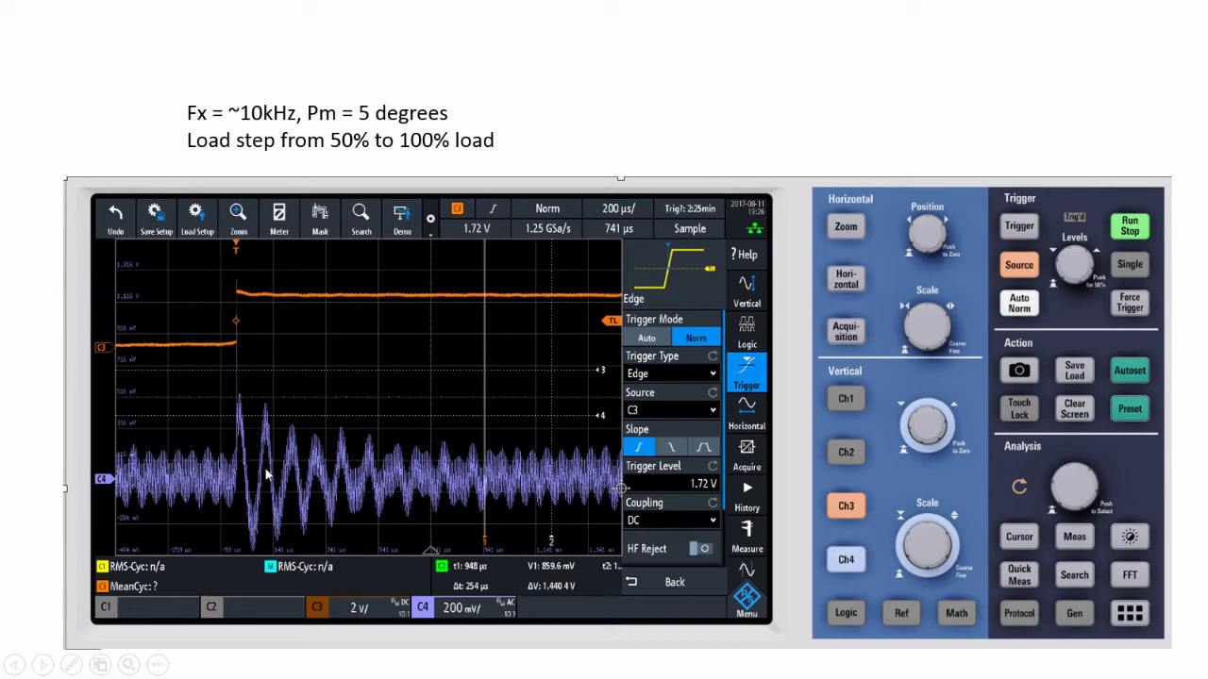